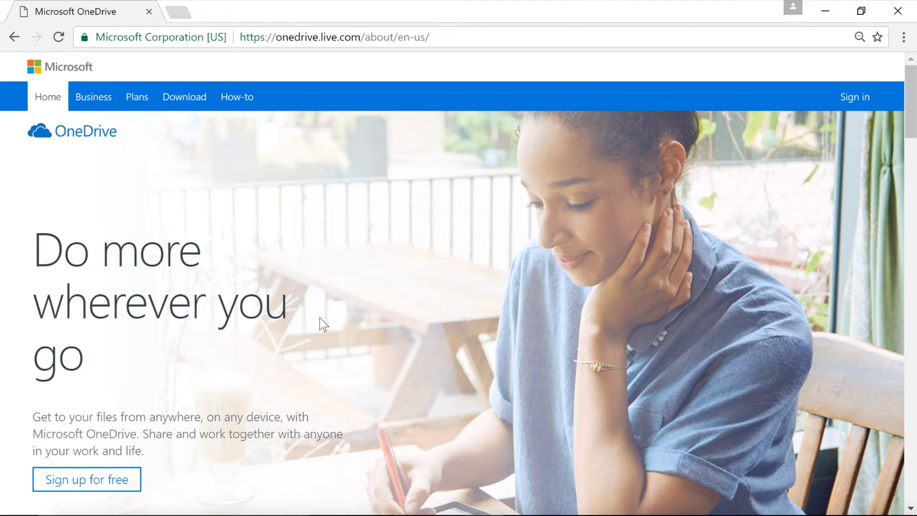
{"action": "mouse_move", "coordinate": [239, 394]}
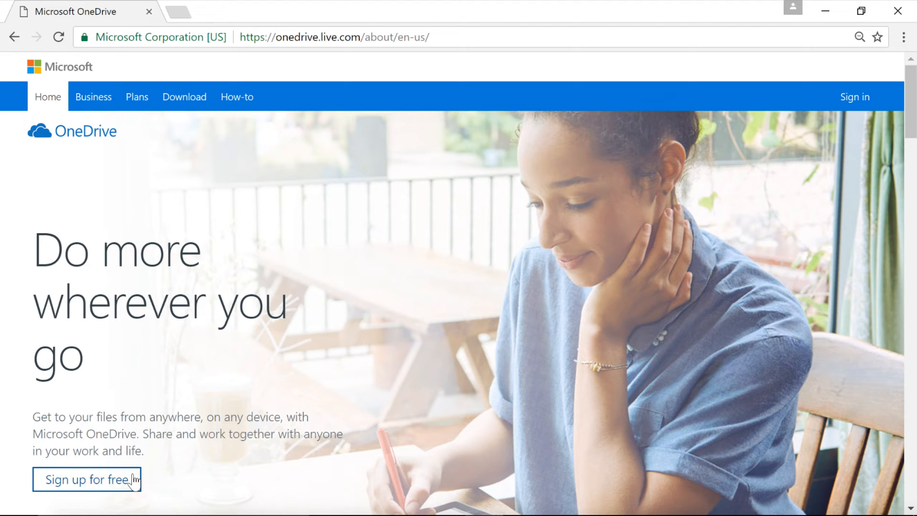
- Begin the free OneDrive sign-up to reach the personal-versus-business account choice
{"action": "left_click", "coordinate": [86, 492]}
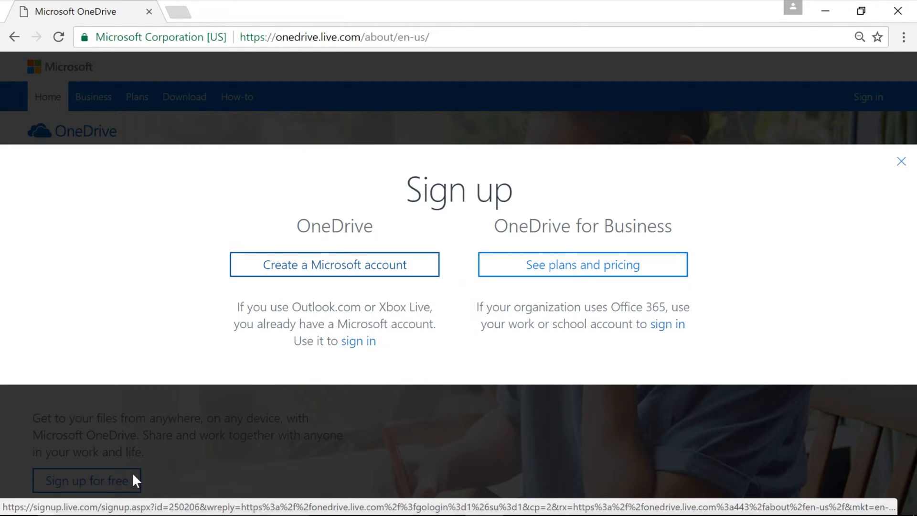
{"action": "mouse_move", "coordinate": [232, 290]}
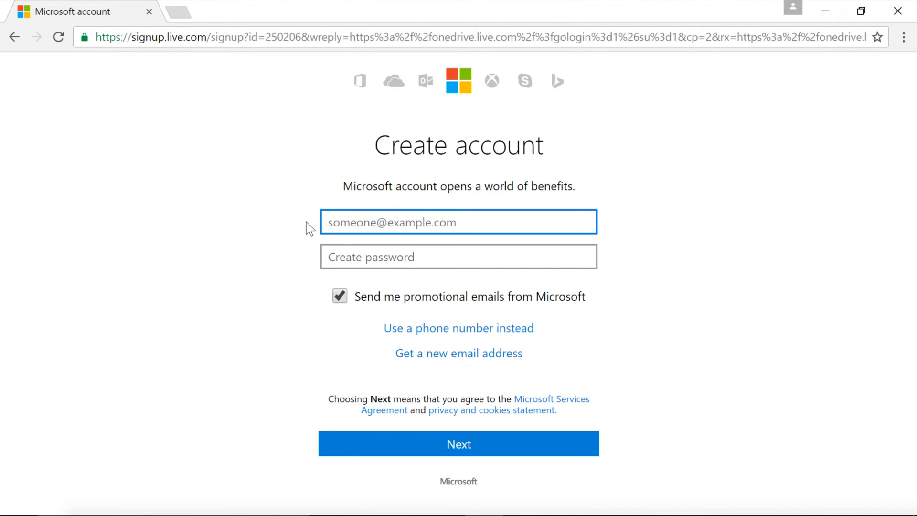
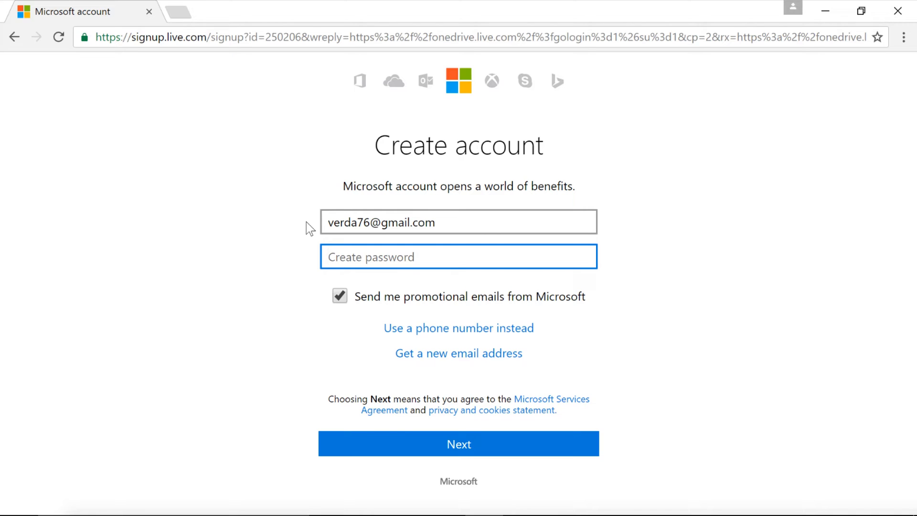
{"action": "type", "text": "•"}
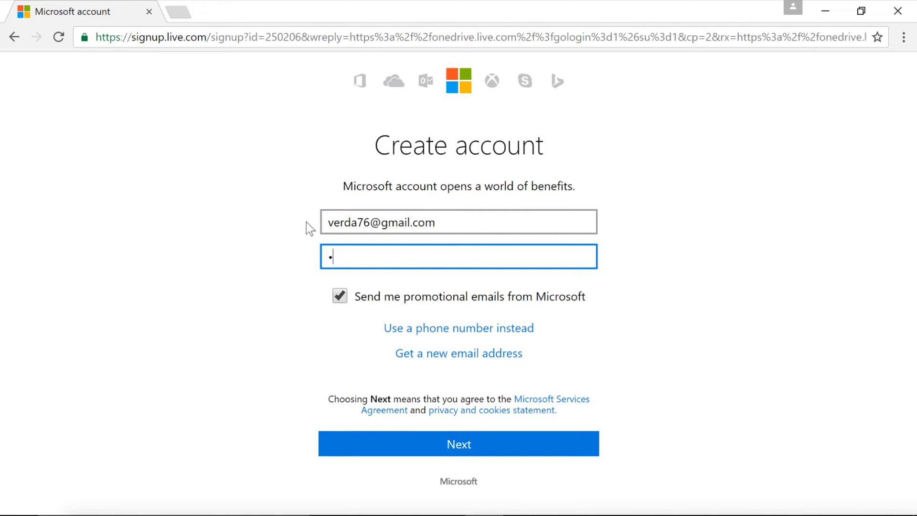
{"action": "type", "text": "•••••"}
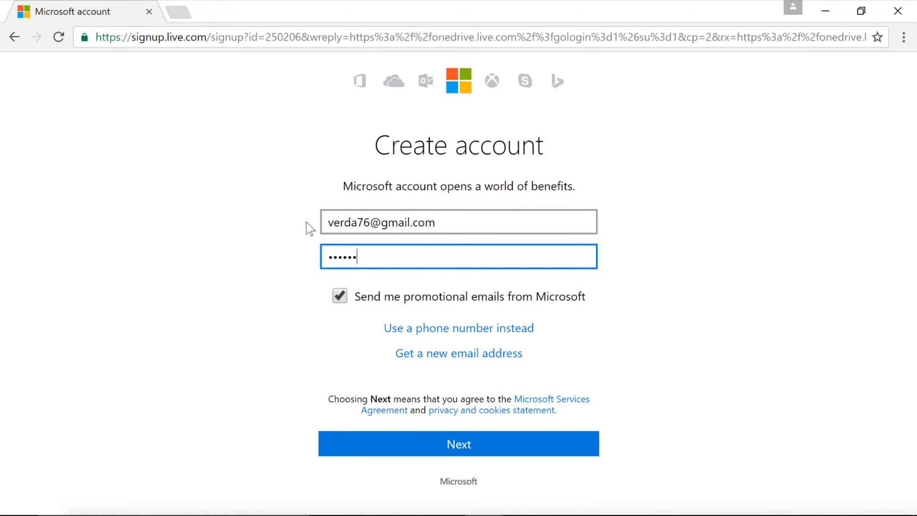
{"action": "type", "text": "••"}
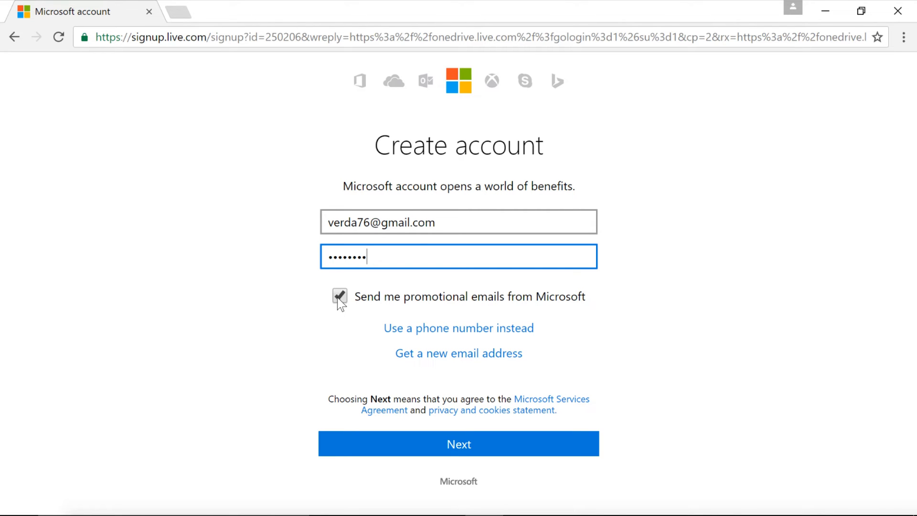
{"action": "left_click", "coordinate": [340, 297]}
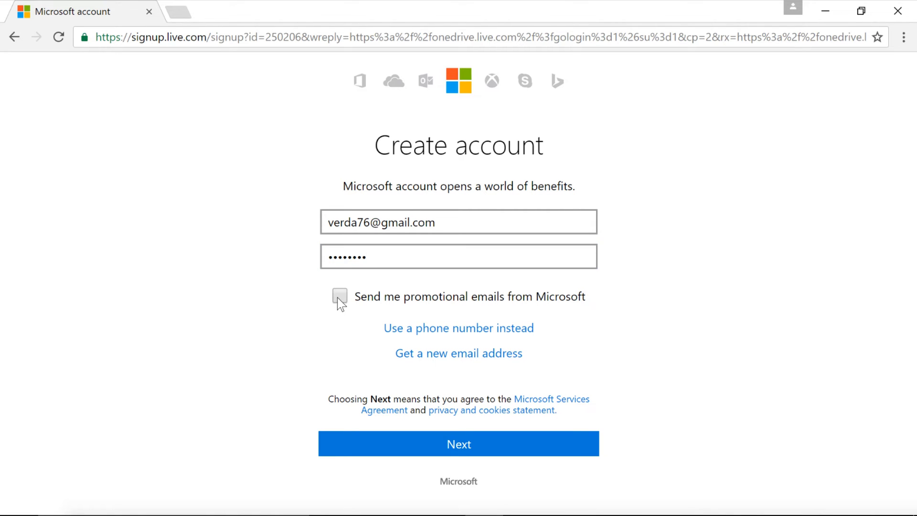
{"action": "mouse_move", "coordinate": [355, 448]}
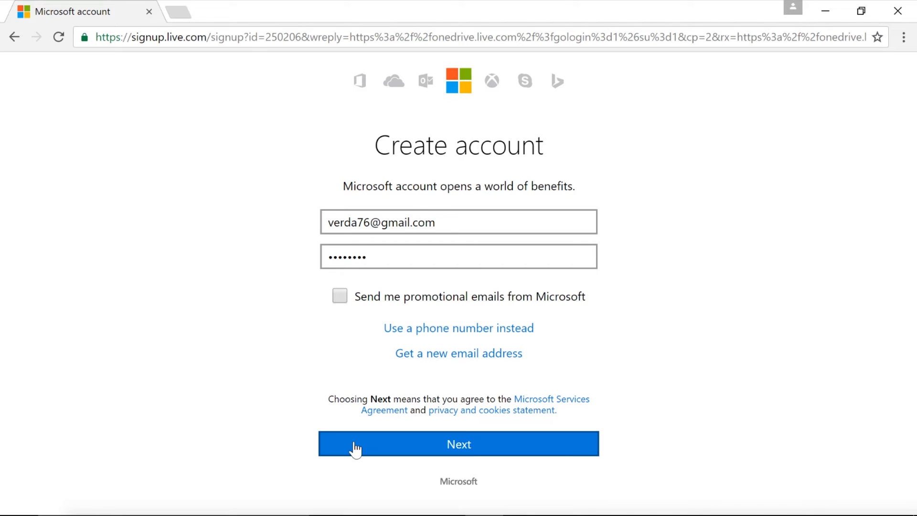
- Submit the account details and pass the code step to land on the Files home
{"action": "left_click", "coordinate": [459, 443]}
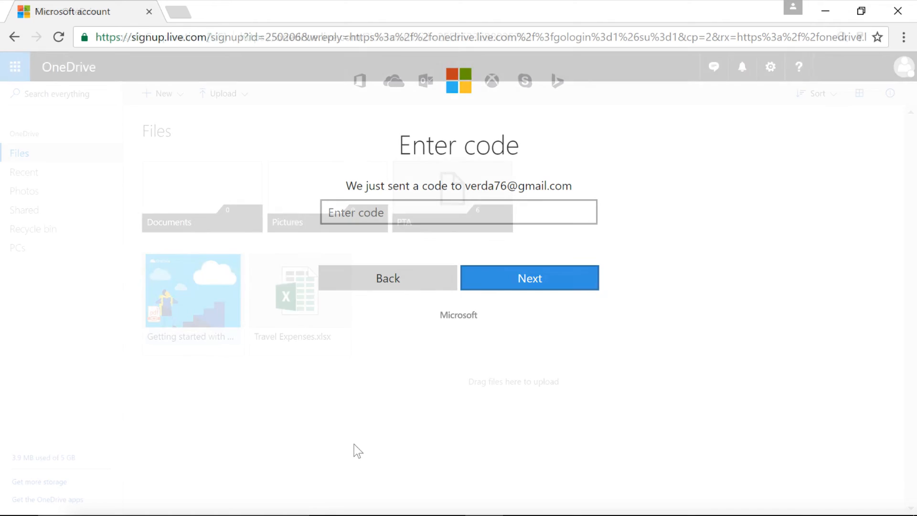
{"action": "left_click", "coordinate": [529, 277]}
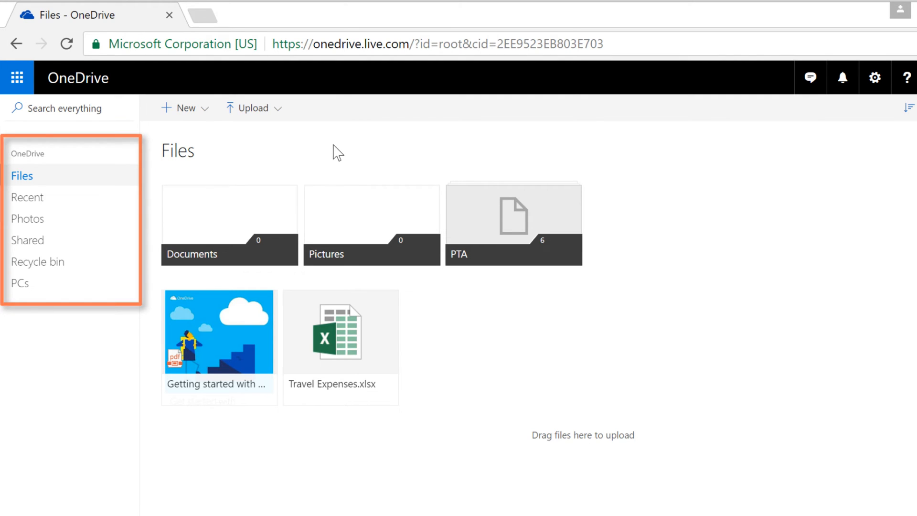
{"action": "mouse_move", "coordinate": [61, 180]}
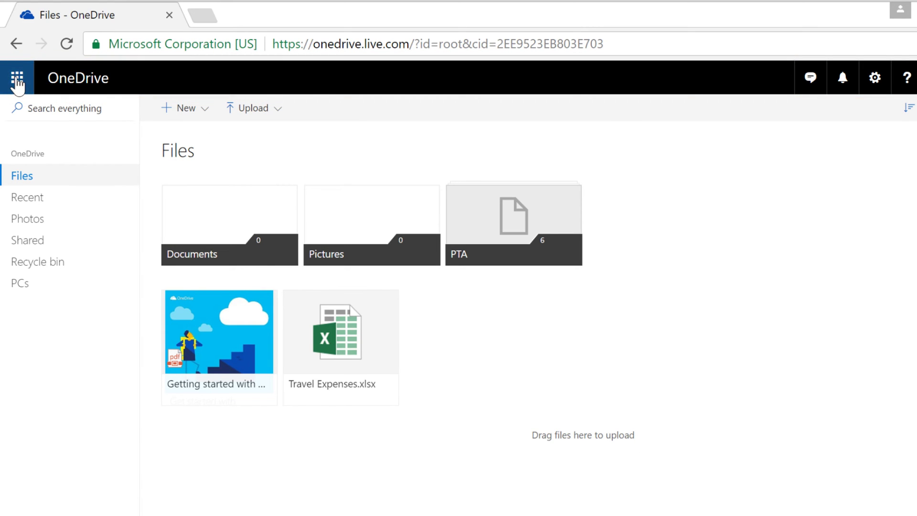
- Peek at the Microsoft app launcher, then show the My accounts panel from the profile picture
{"action": "left_click", "coordinate": [17, 78]}
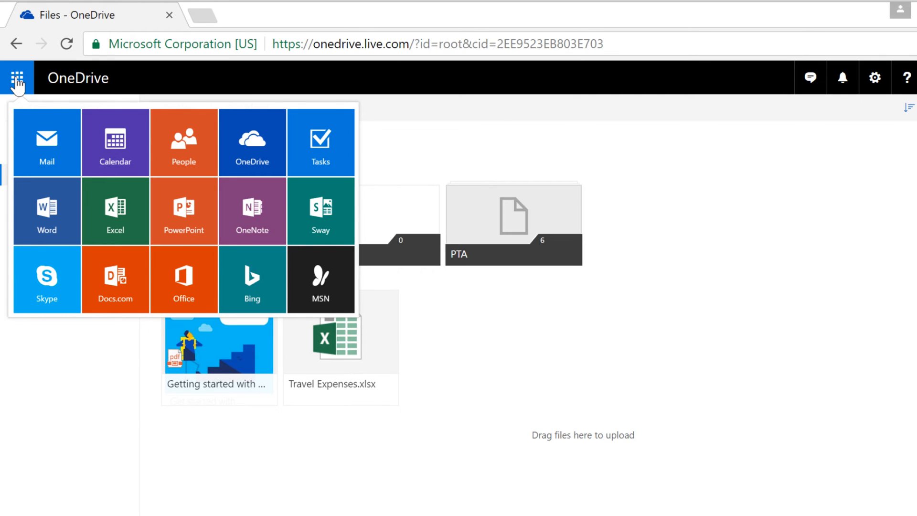
{"action": "left_click", "coordinate": [18, 79]}
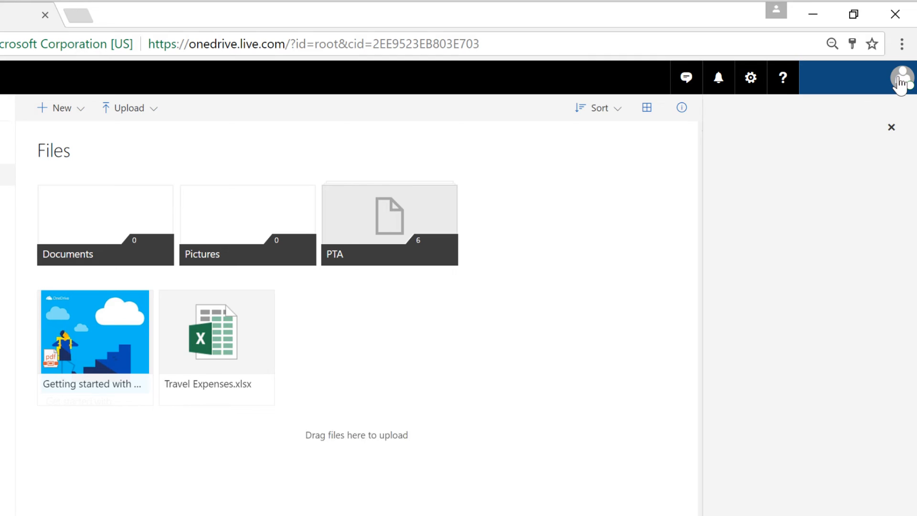
{"action": "left_click", "coordinate": [910, 77]}
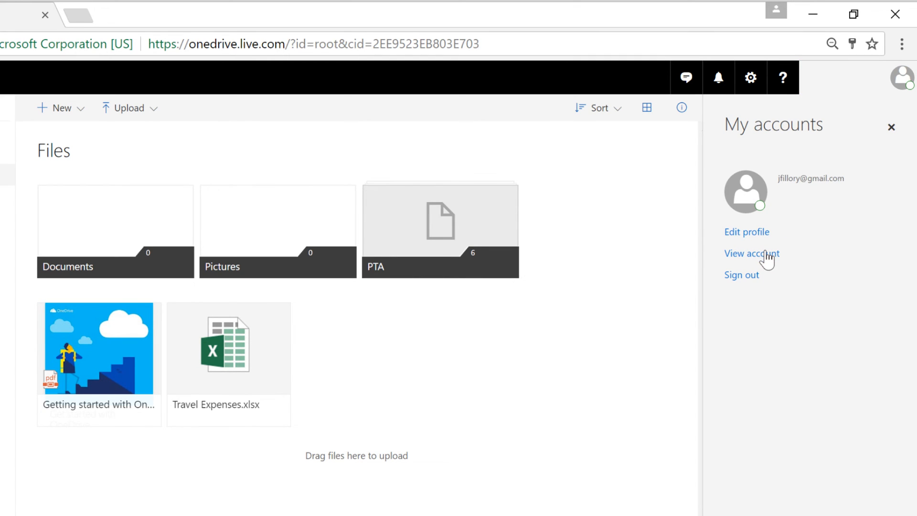
{"action": "mouse_move", "coordinate": [745, 279]}
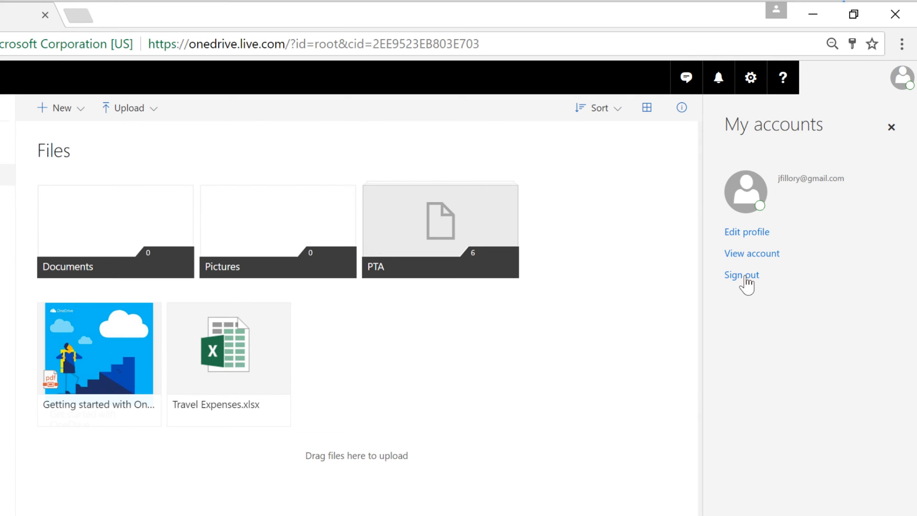
- Sign out and go to the OneDrive for Windows app download page
{"action": "left_click", "coordinate": [741, 275]}
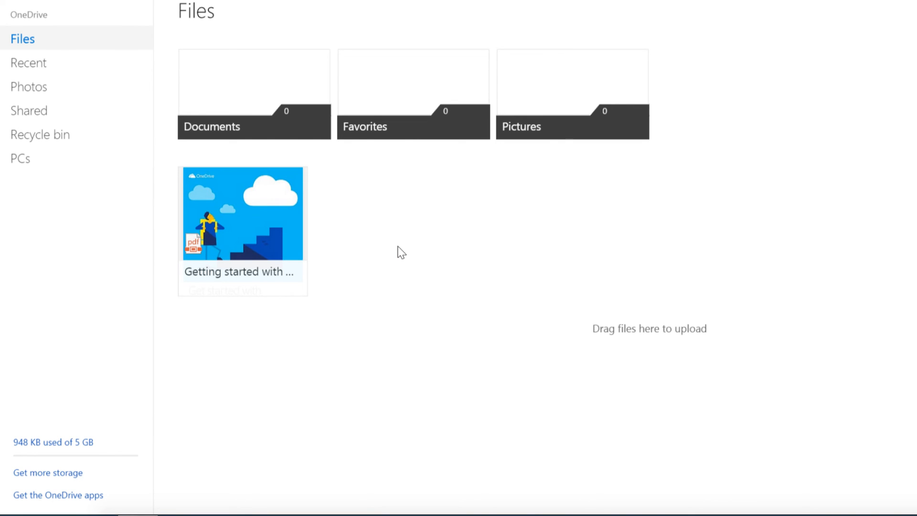
{"action": "mouse_move", "coordinate": [326, 321]}
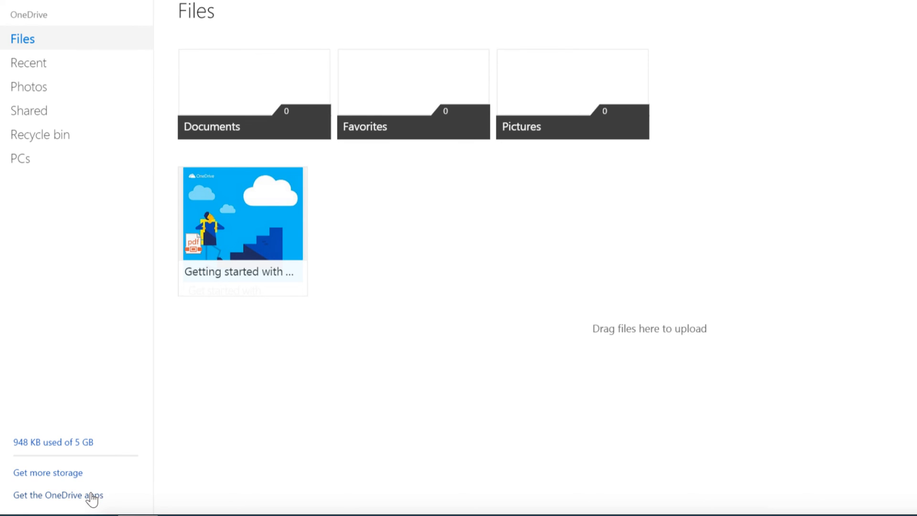
{"action": "mouse_move", "coordinate": [89, 498]}
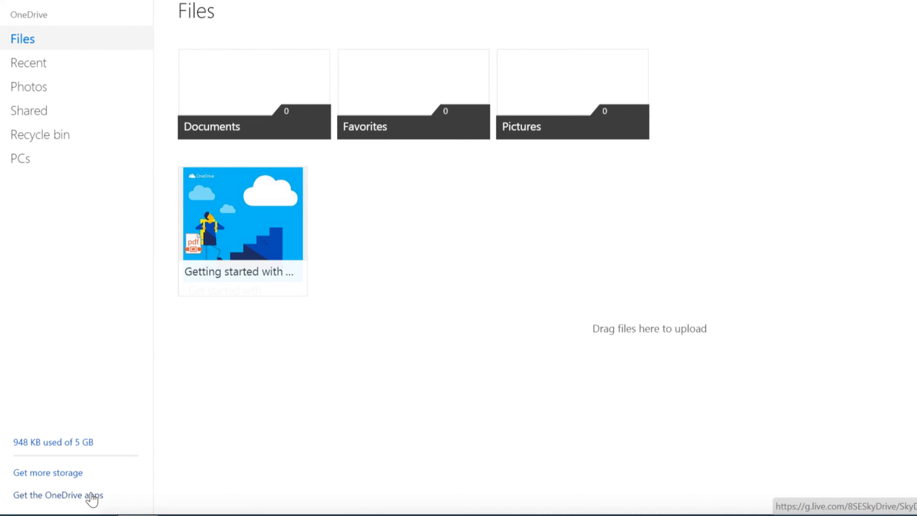
{"action": "left_click", "coordinate": [56, 495]}
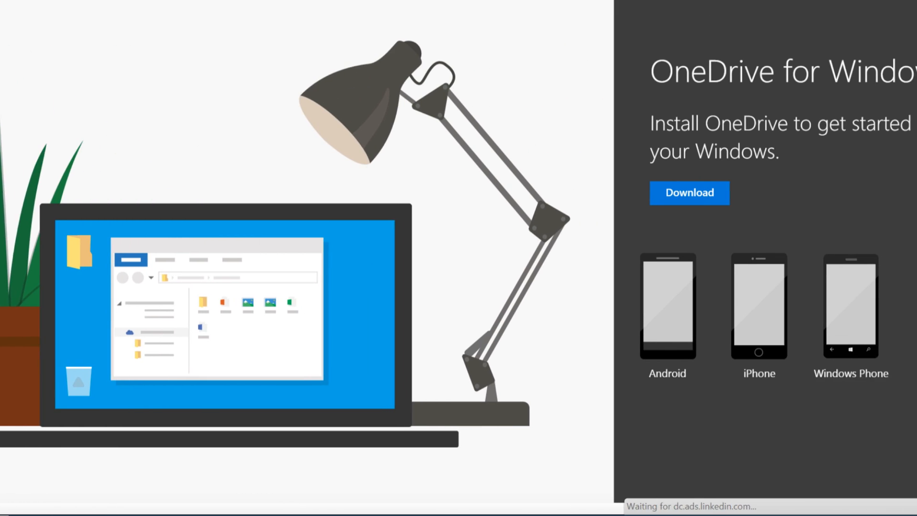